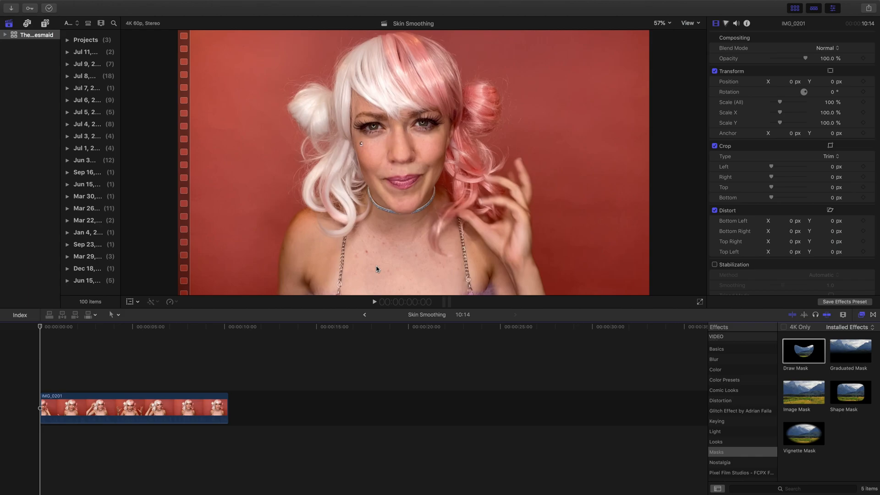
{"action": "mouse_move", "coordinate": [364, 251]}
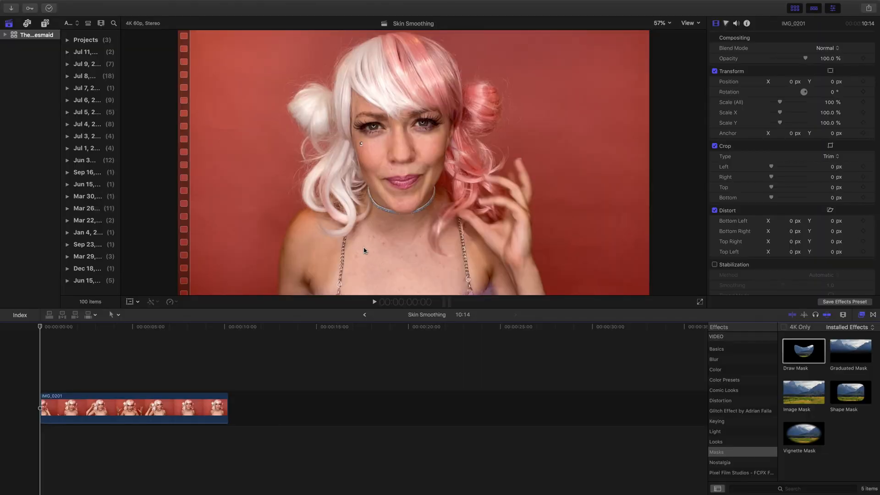
{"action": "mouse_move", "coordinate": [368, 244]}
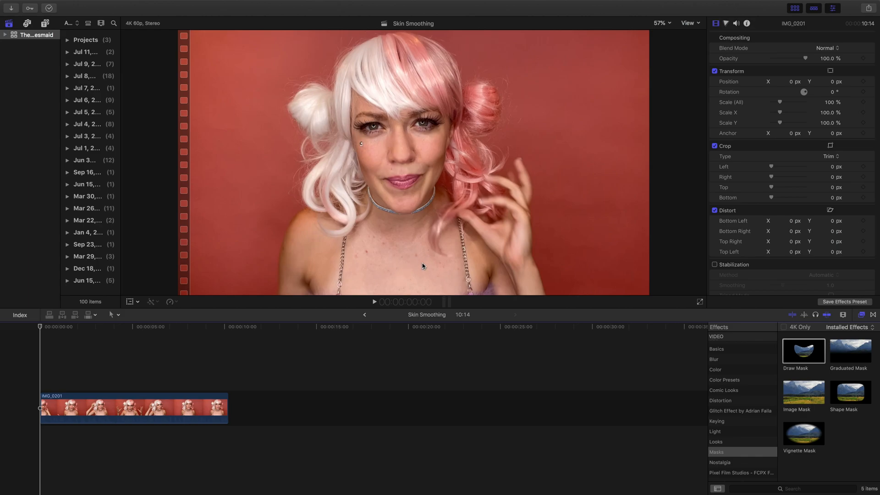
Step: Copy the IMG_0201 clip and paste a duplicate into the timeline
{"action": "left_click", "coordinate": [133, 408]}
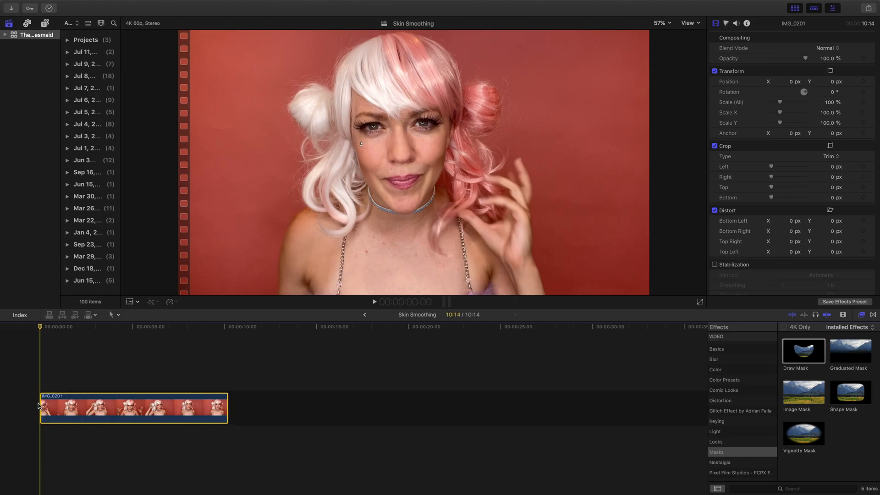
{"action": "key", "text": "cmd+v"}
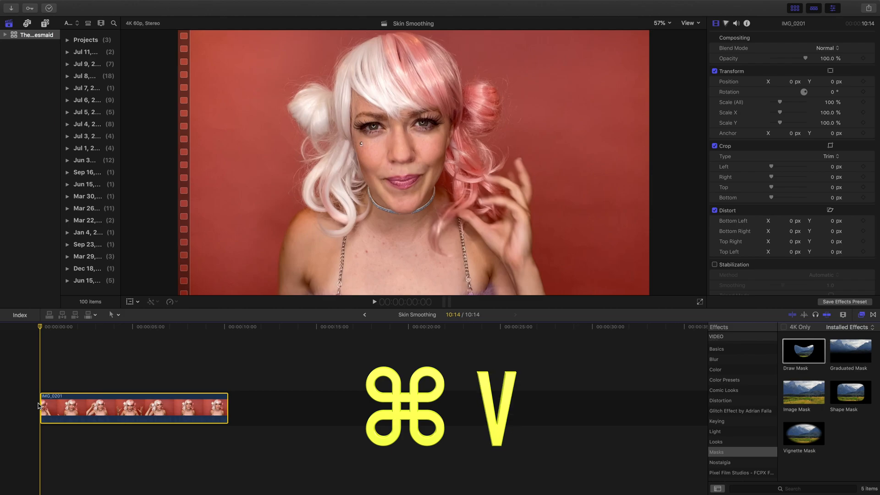
{"action": "key", "text": "cmd+v"}
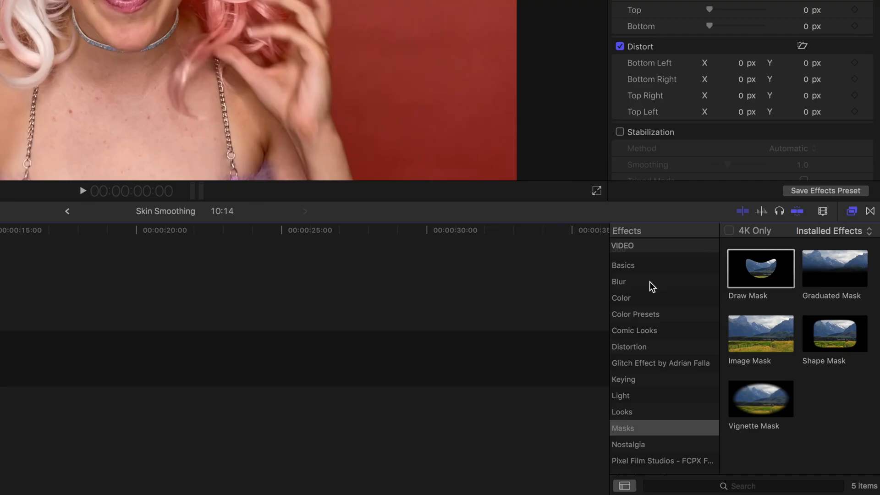
Step: Apply the Gaussian blur to the lower IMG_0201 copy, then select the upper unblurred copy
{"action": "left_click", "coordinate": [619, 281]}
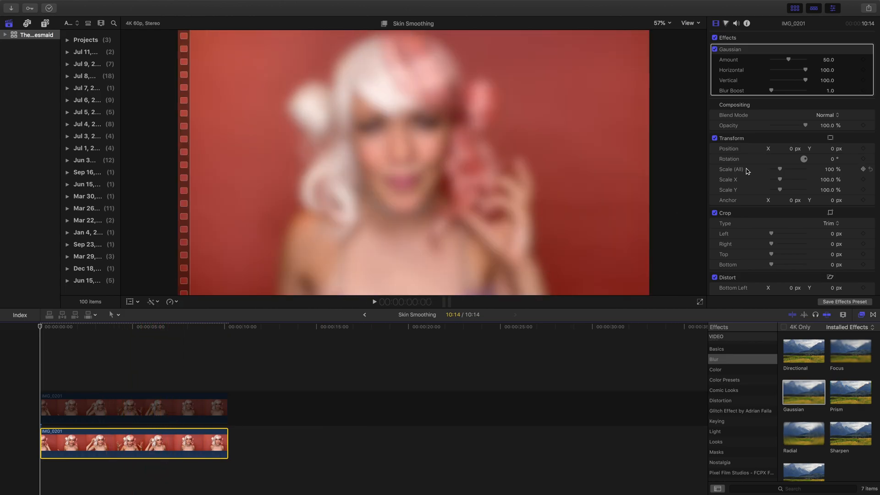
{"action": "mouse_move", "coordinate": [796, 46]}
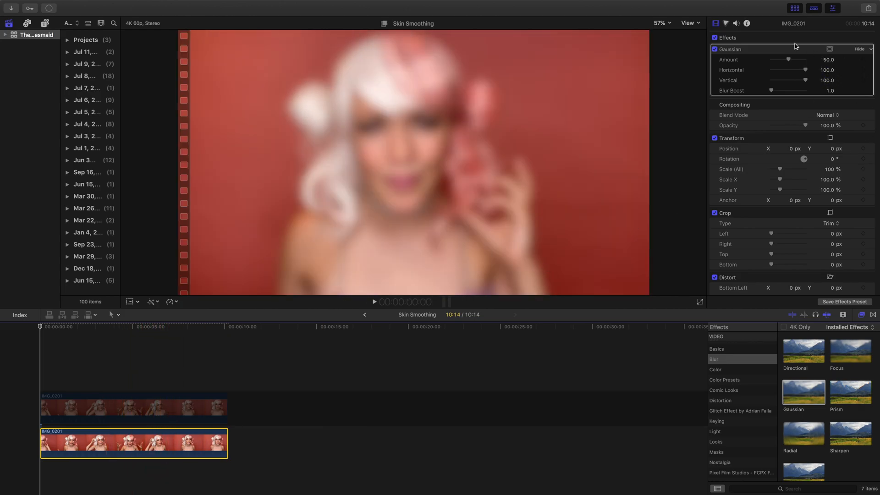
{"action": "left_click", "coordinate": [52, 419]}
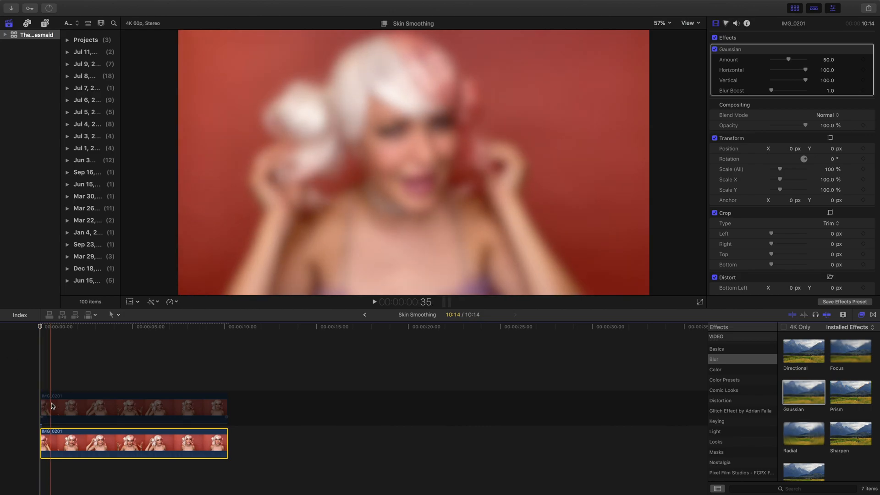
{"action": "right_click", "coordinate": [53, 406]}
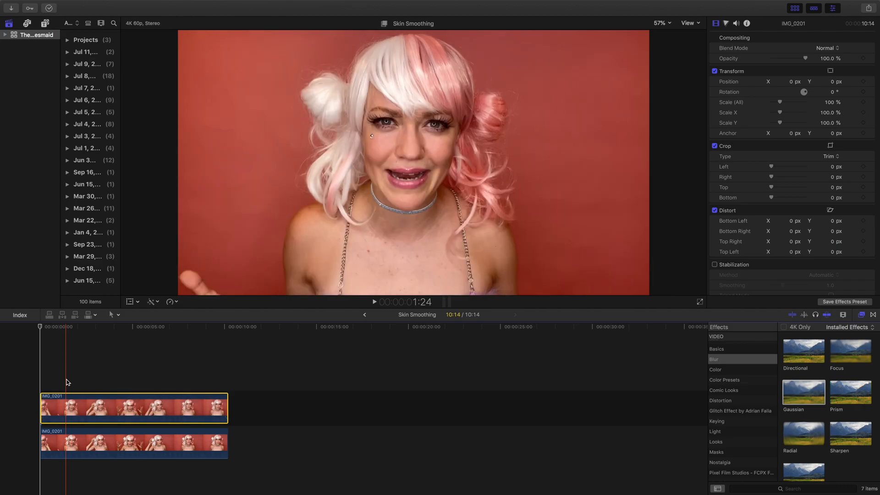
Step: Apply a Draw Mask to the upper clip and place its first outline point
{"action": "left_click", "coordinate": [716, 443]}
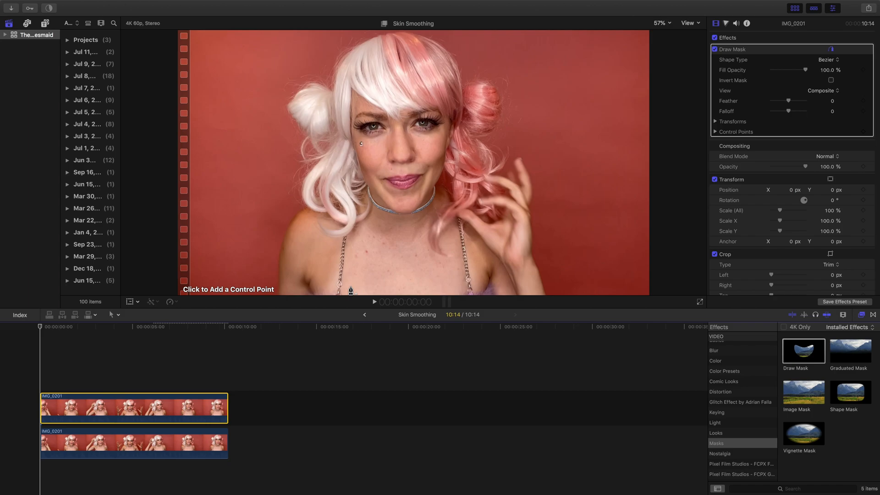
{"action": "left_click", "coordinate": [350, 286]}
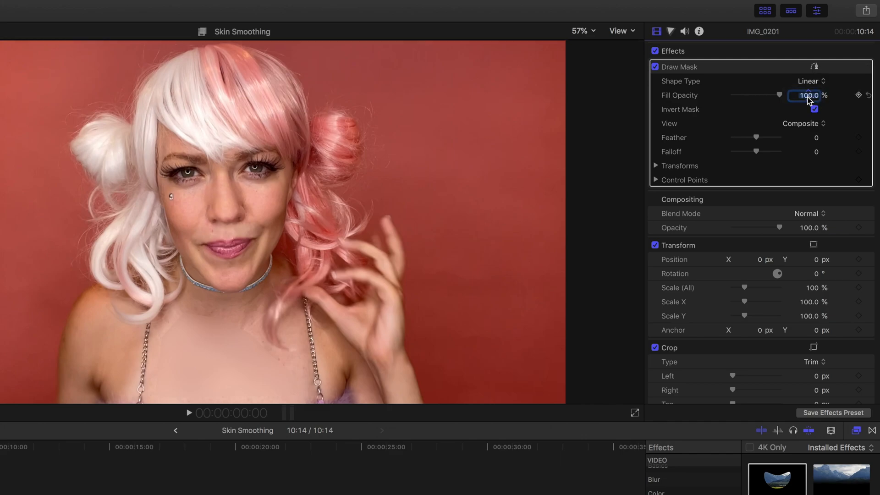
Step: Tune the Draw Mask to 70% fill opacity and feather 40, toggling it to compare
{"action": "left_click_drag", "start_coordinate": [780, 95], "coordinate": [757, 95]}
{"action": "type", "text": "40"}
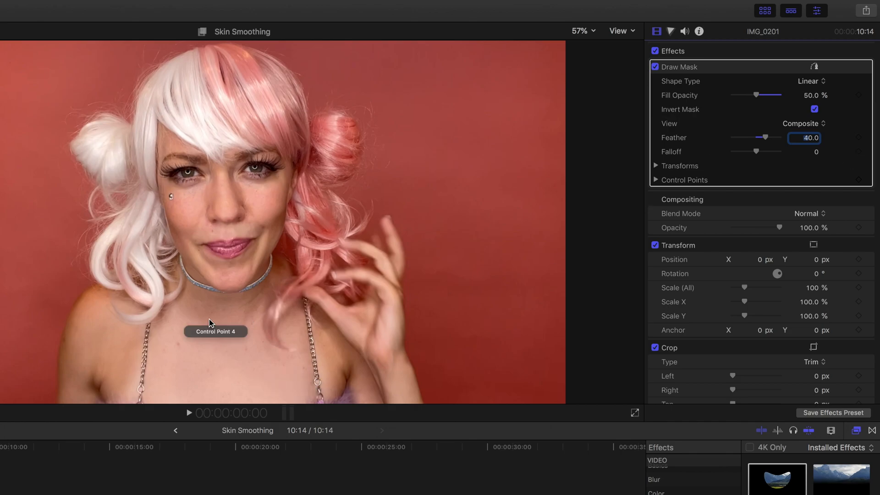
{"action": "mouse_move", "coordinate": [313, 379]}
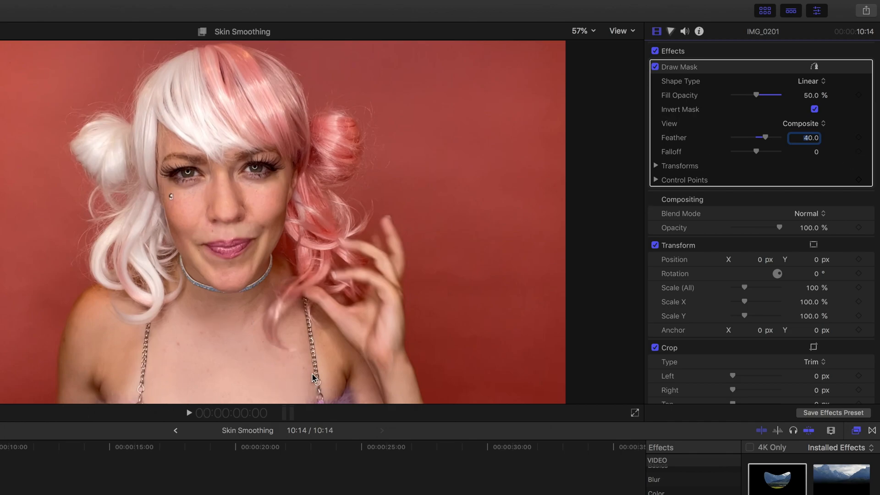
{"action": "left_click", "coordinate": [814, 67]}
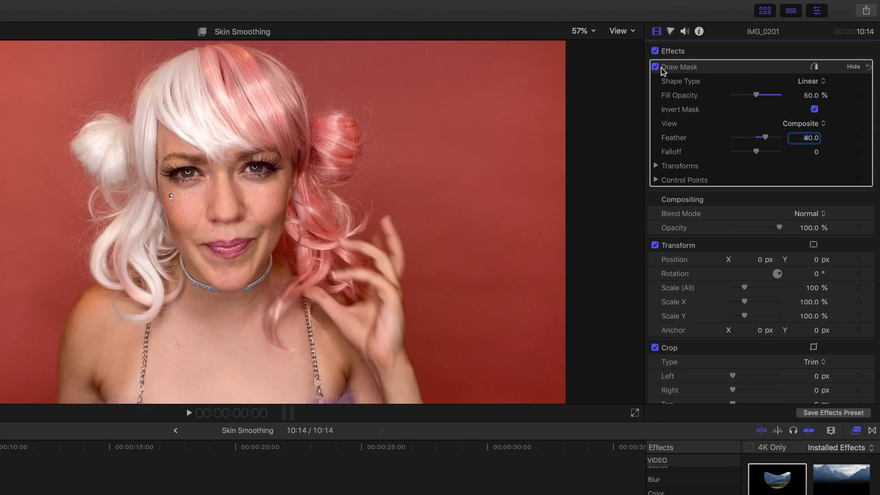
{"action": "left_click", "coordinate": [655, 67]}
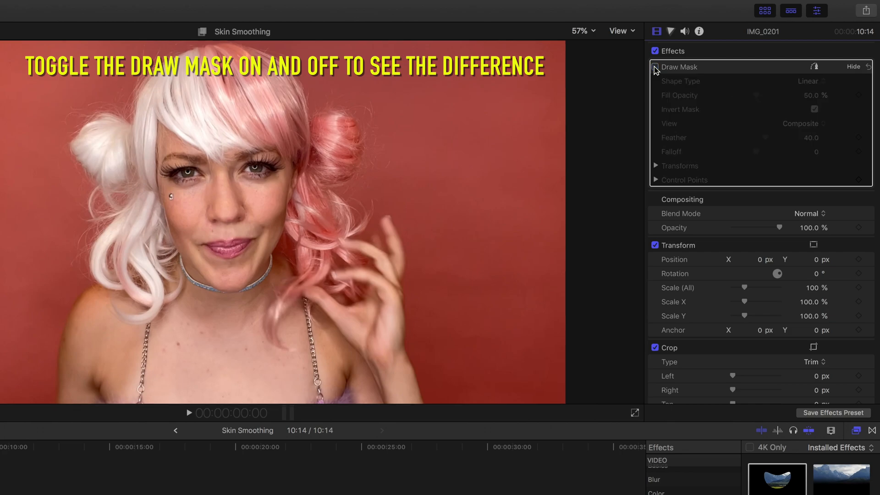
{"action": "left_click", "coordinate": [655, 67]}
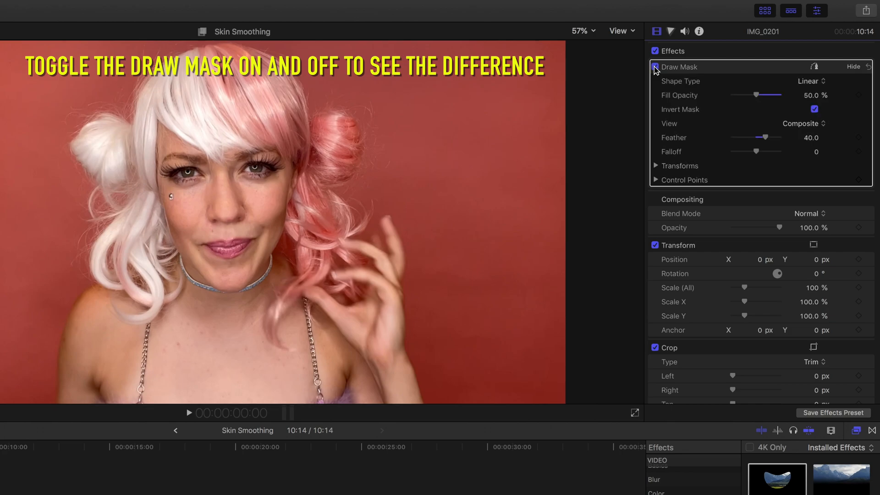
{"action": "left_click", "coordinate": [655, 67]}
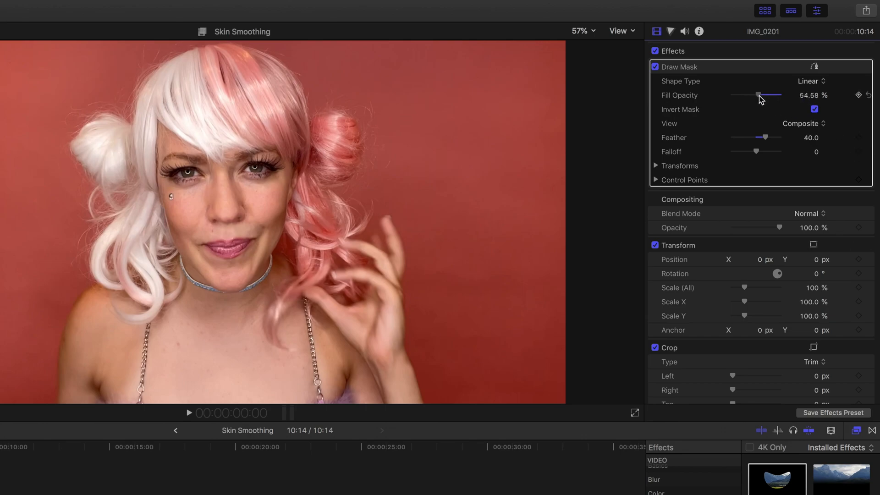
{"action": "left_click_drag", "start_coordinate": [757, 95], "coordinate": [770, 95]}
{"action": "type", "text": "70"}
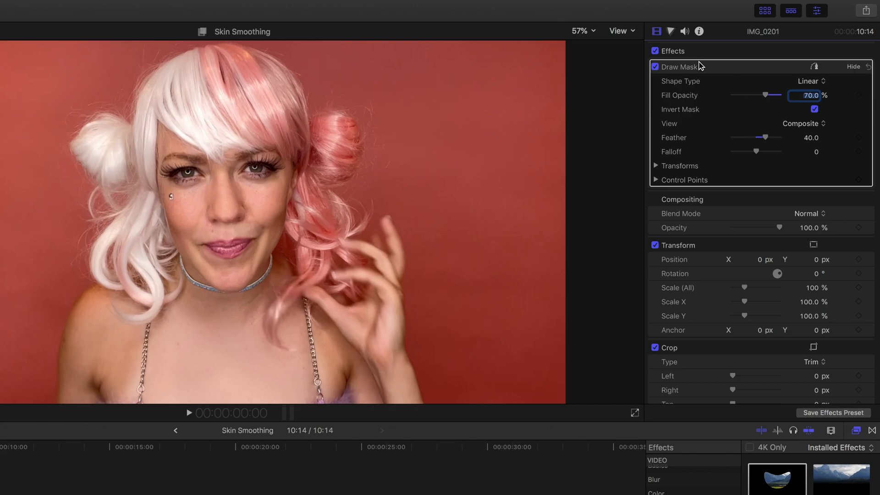
{"action": "left_click", "coordinate": [655, 67]}
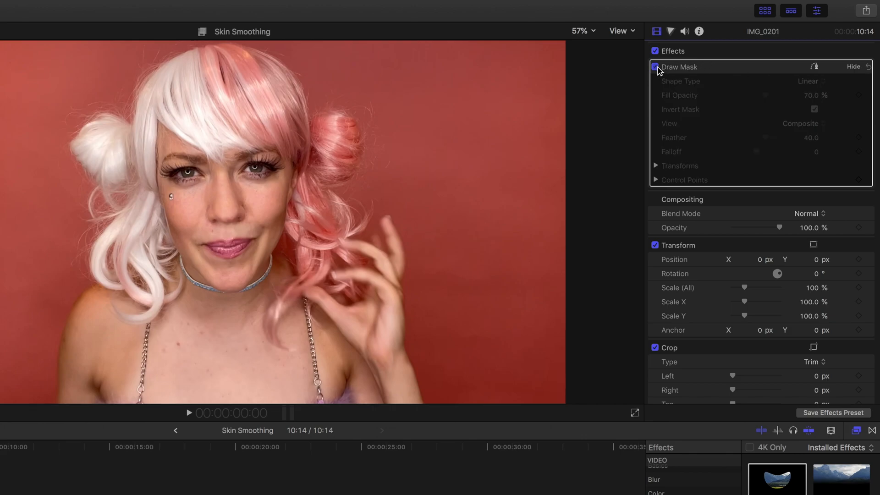
{"action": "left_click", "coordinate": [655, 67]}
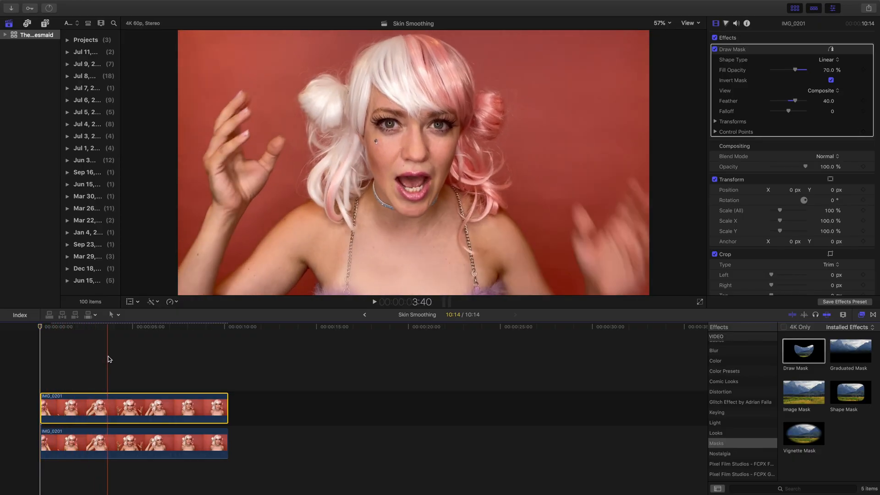
Step: Reveal the Draw Mask's Transforms and nine Control Points, and show its outline over the chest
{"action": "left_click", "coordinate": [163, 327]}
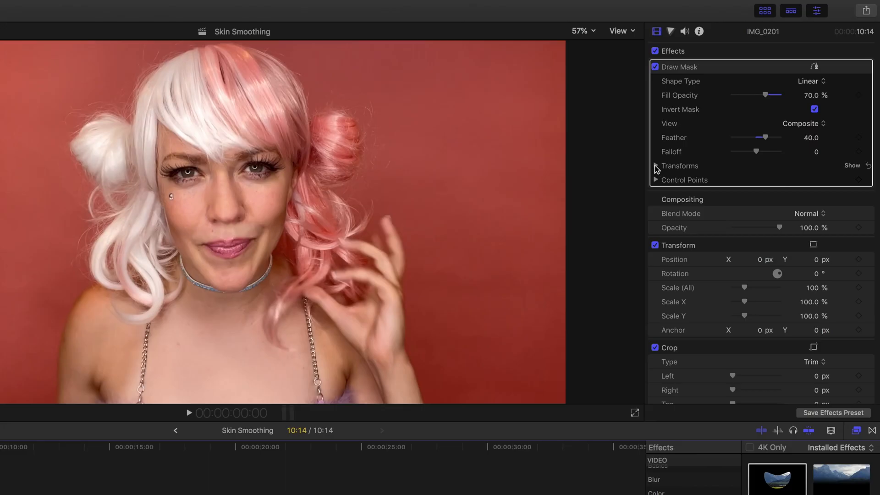
{"action": "left_click", "coordinate": [655, 166]}
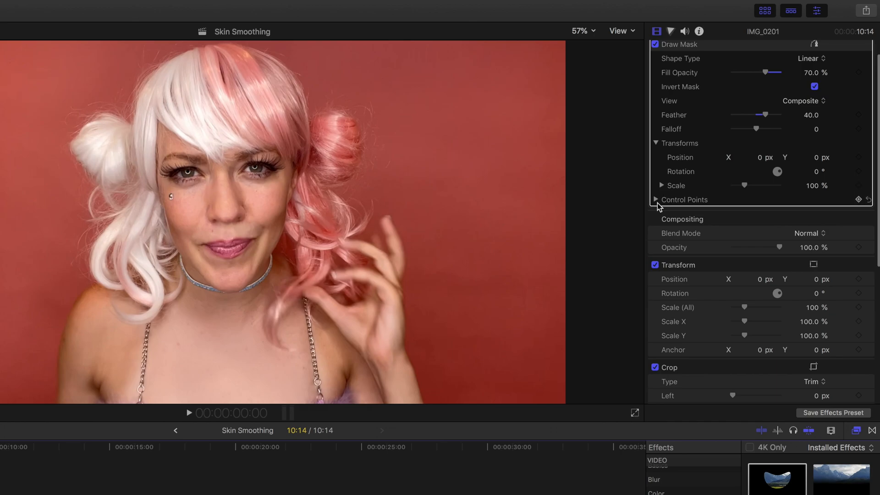
{"action": "mouse_move", "coordinate": [657, 205]}
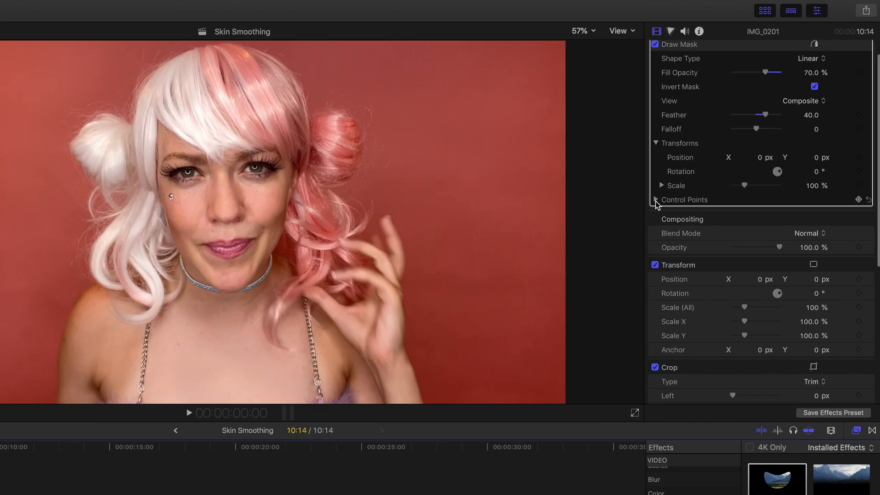
{"action": "left_click", "coordinate": [657, 200]}
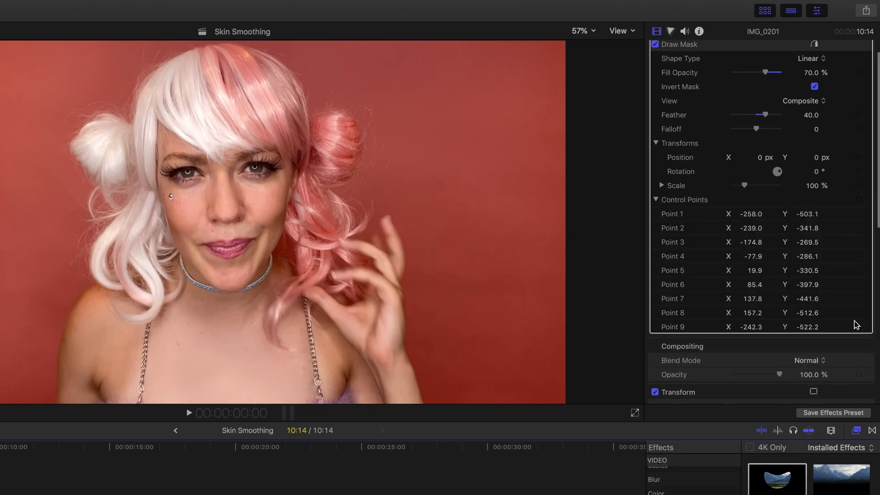
{"action": "left_click", "coordinate": [814, 45]}
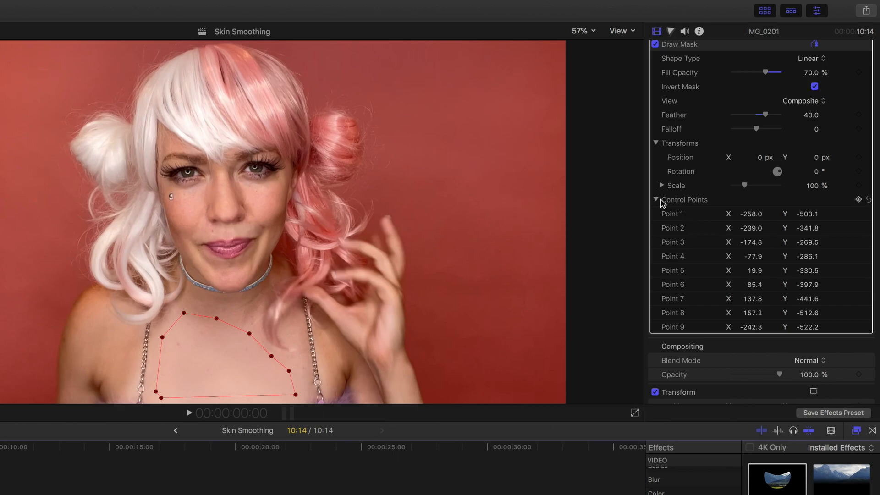
Step: Collapse Control Points and keyframe the mask's Position and Rotation at the first frame
{"action": "left_click", "coordinate": [656, 199]}
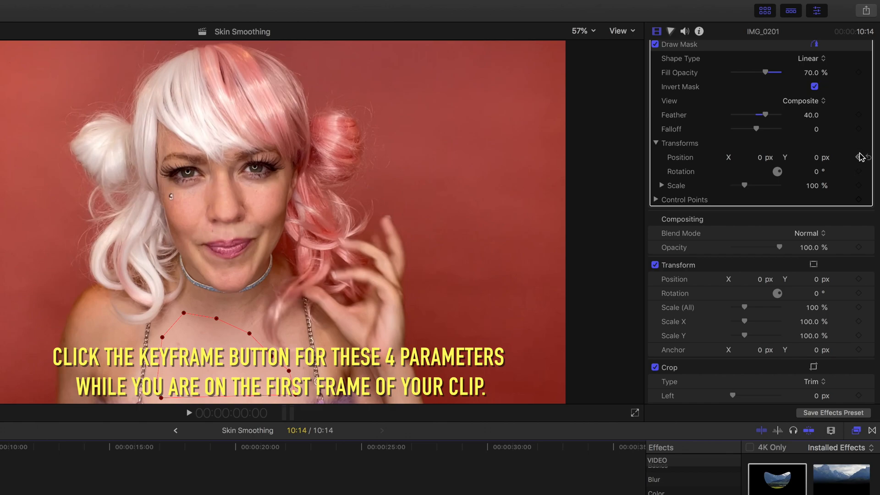
{"action": "left_click", "coordinate": [857, 157]}
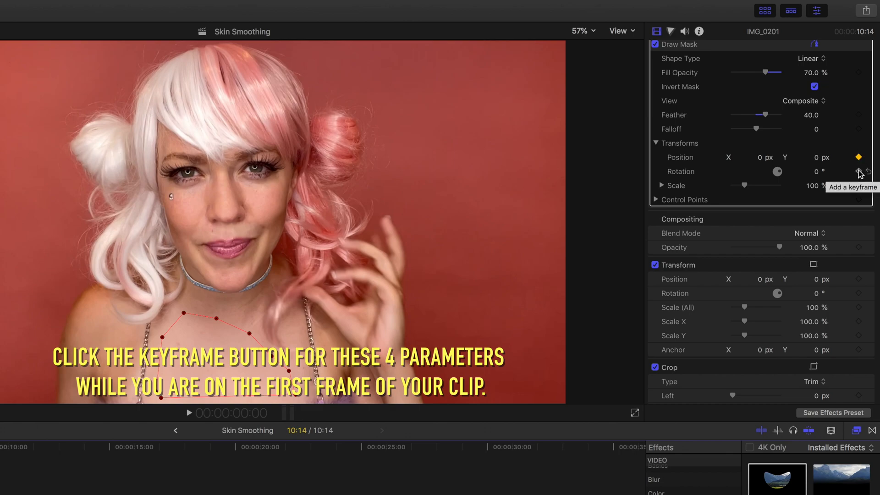
{"action": "left_click", "coordinate": [858, 172]}
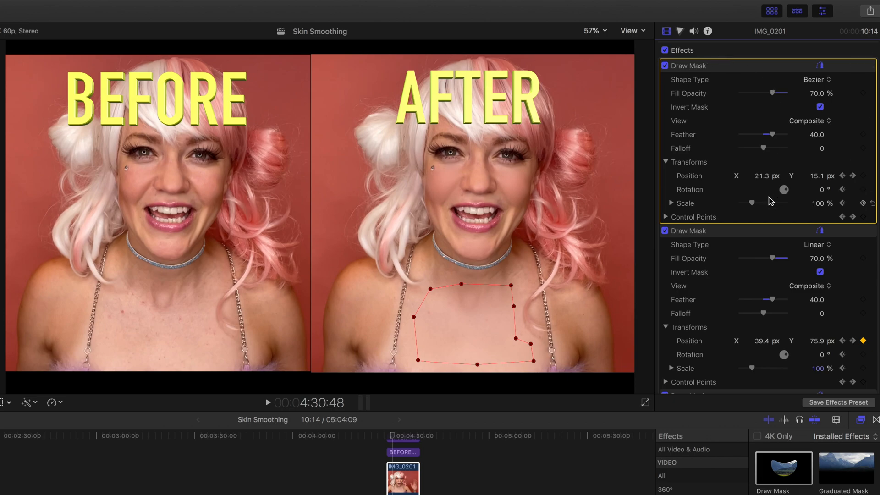
Step: Scroll the inspector to review the keyframed Draw Masks on the chest and cheek
{"action": "scroll", "scroll_direction": "down", "scroll_amount": 3}
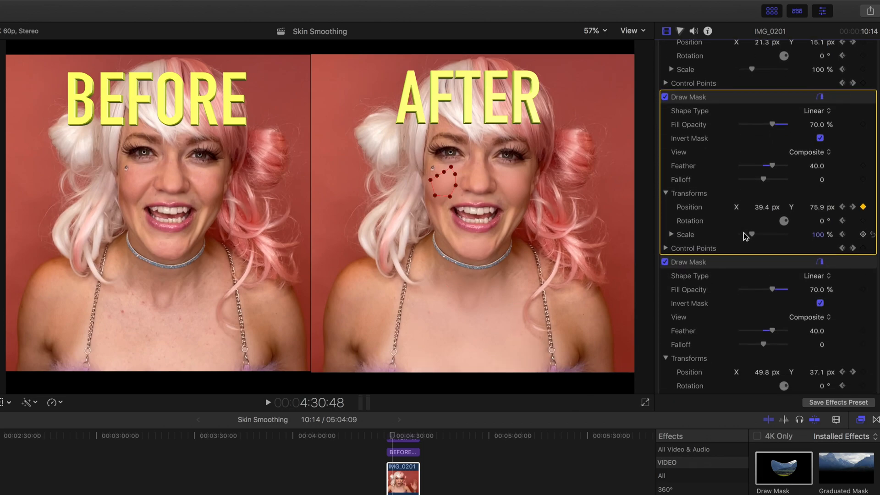